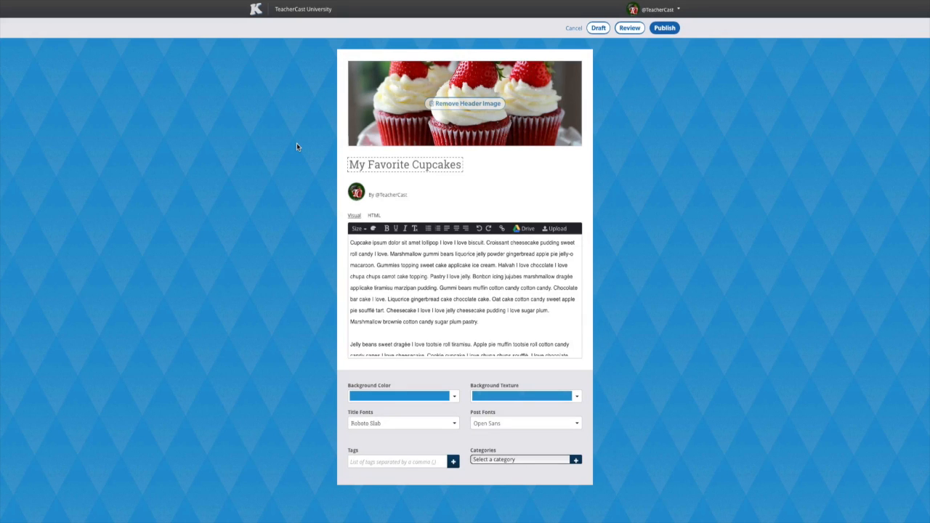
pyautogui.moveTo(560, 217)
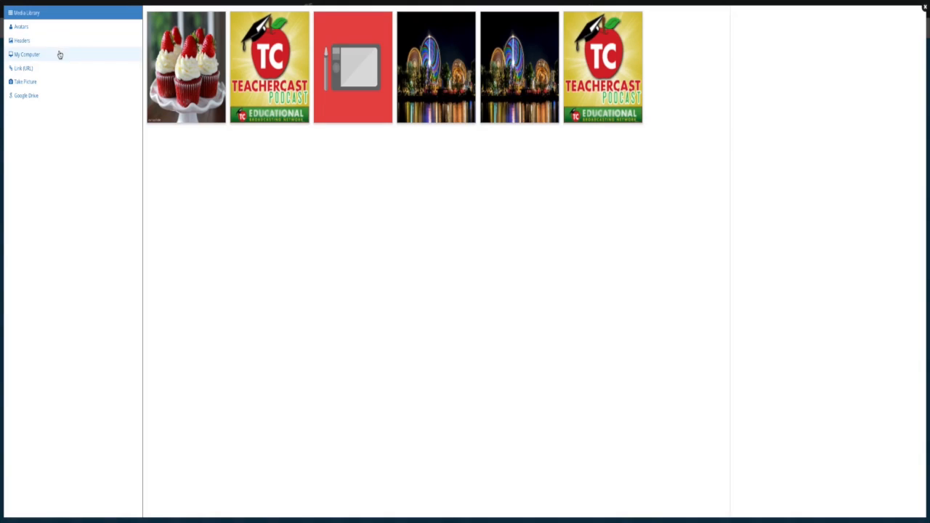
# Step: Upload the candy-filled cupcake photo from the computer to the media library
pyautogui.click(27, 53)
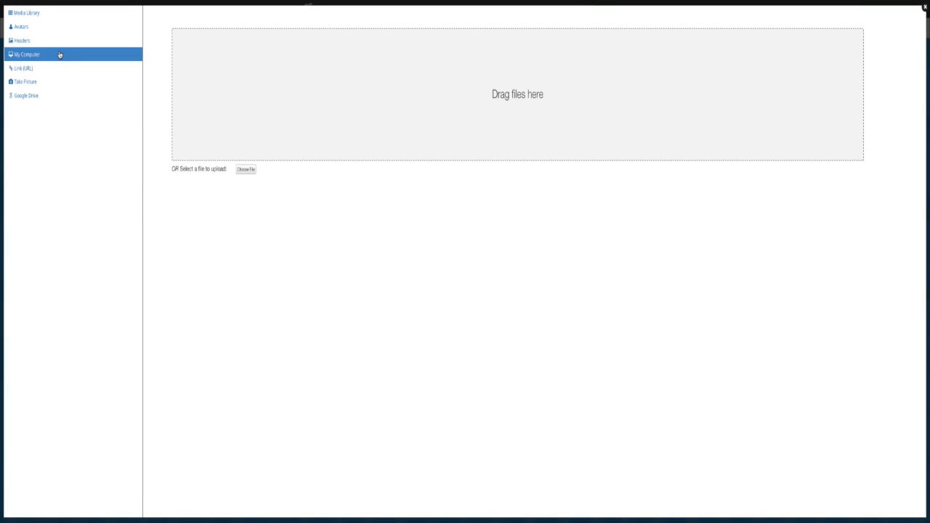
pyautogui.moveTo(339, 100)
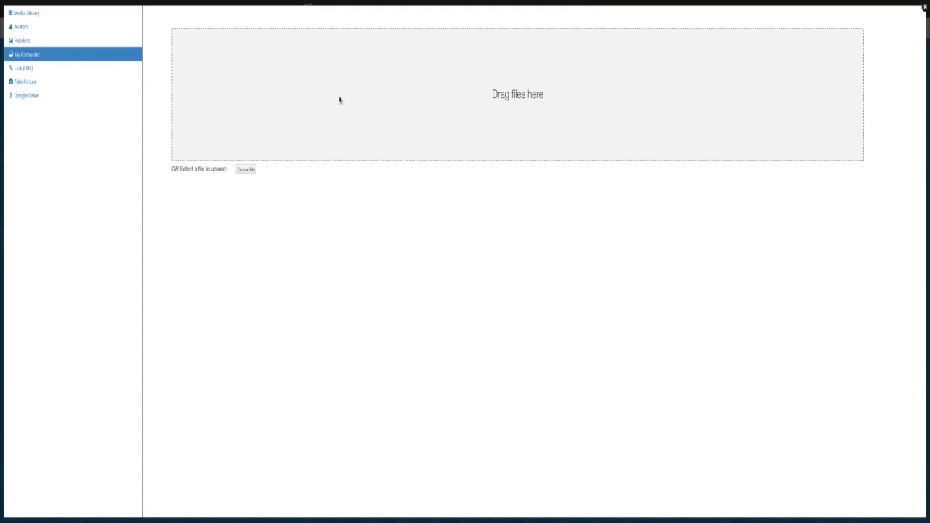
pyautogui.moveTo(340, 100)
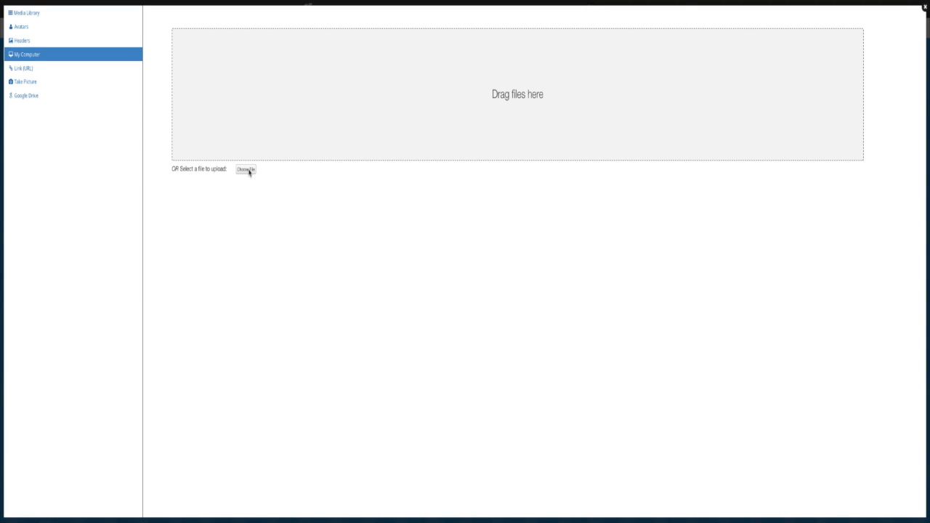
pyautogui.click(27, 12)
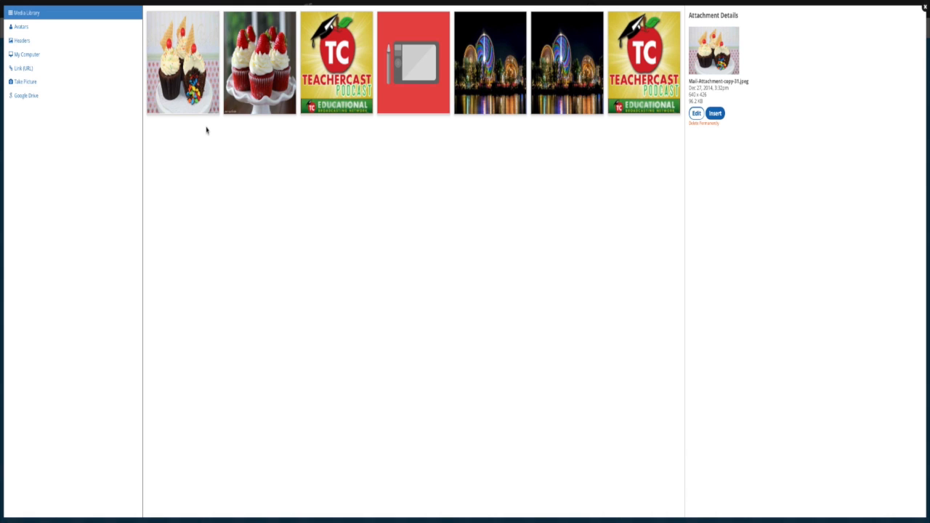
pyautogui.moveTo(206, 105)
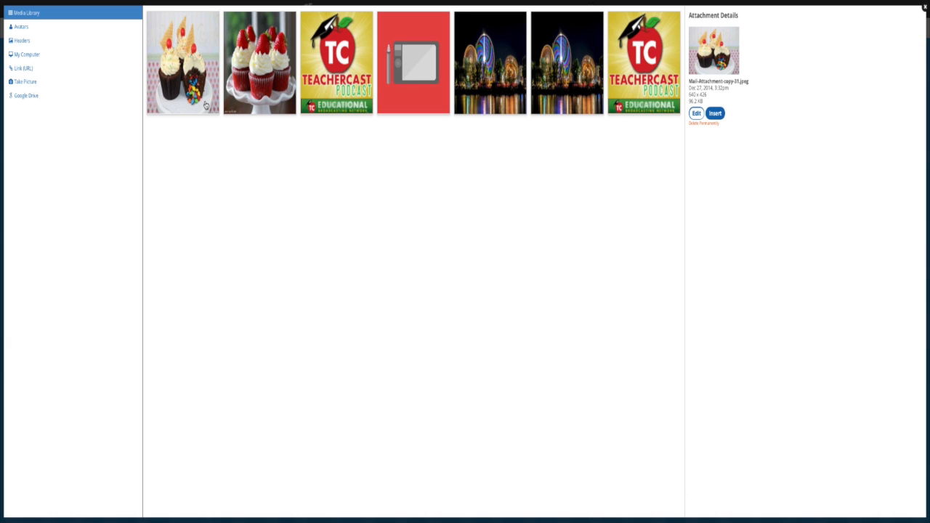
pyautogui.moveTo(787, 145)
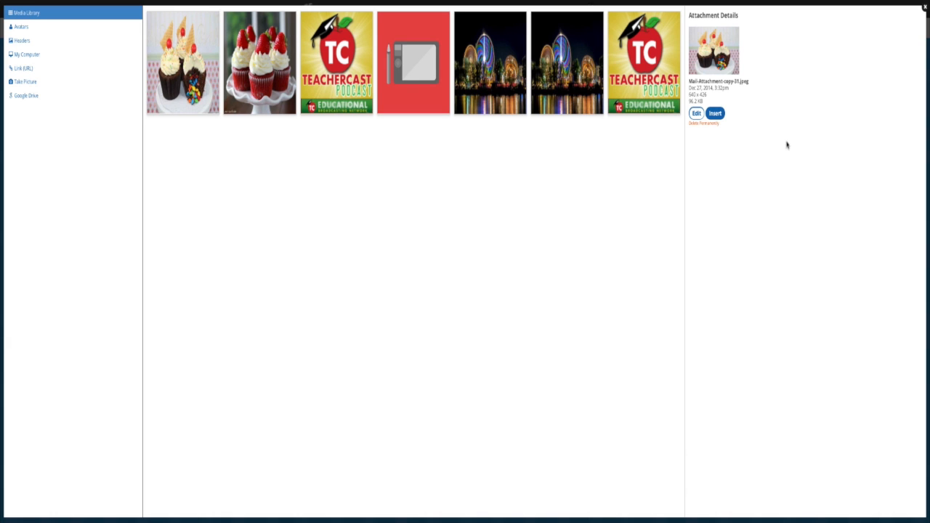
# Step: Raise the cupcake photo's contrast in the editor, then bring up the stickers
pyautogui.click(696, 113)
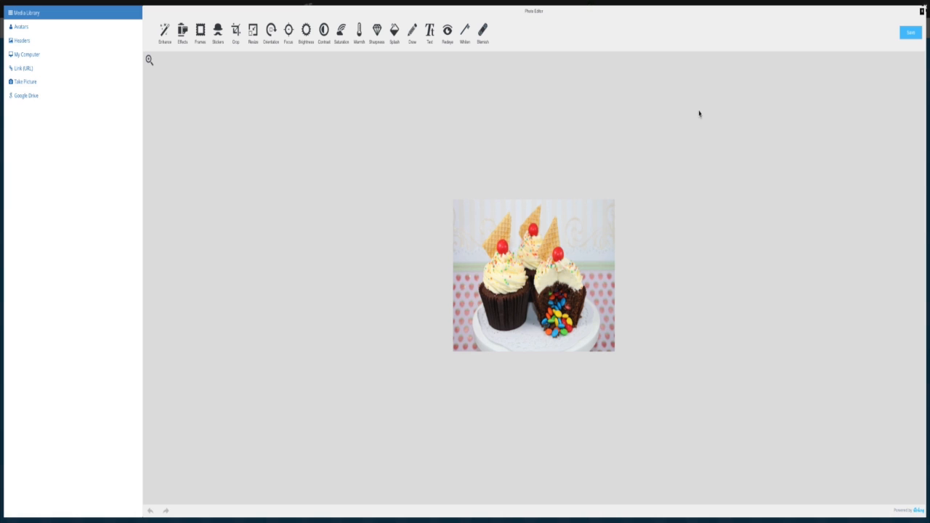
pyautogui.moveTo(480, 9)
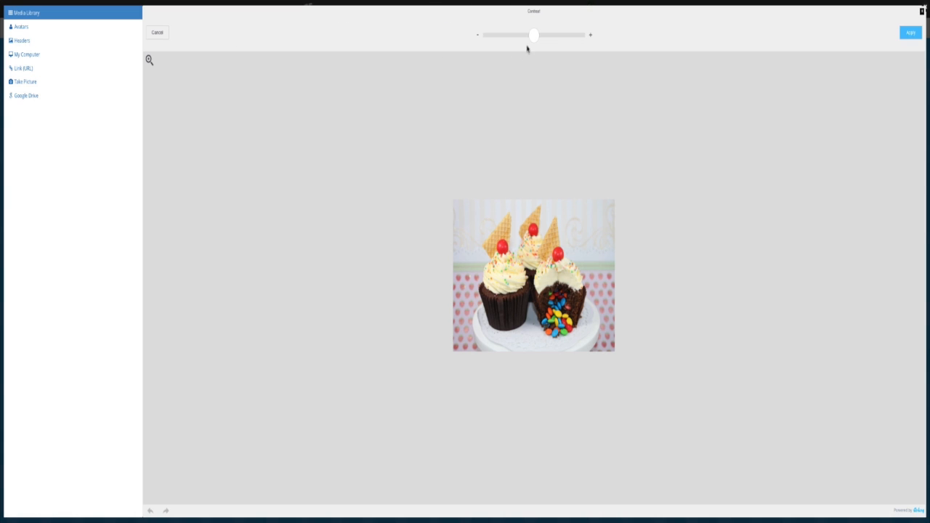
pyautogui.moveTo(534, 34); pyautogui.dragTo(570, 34)
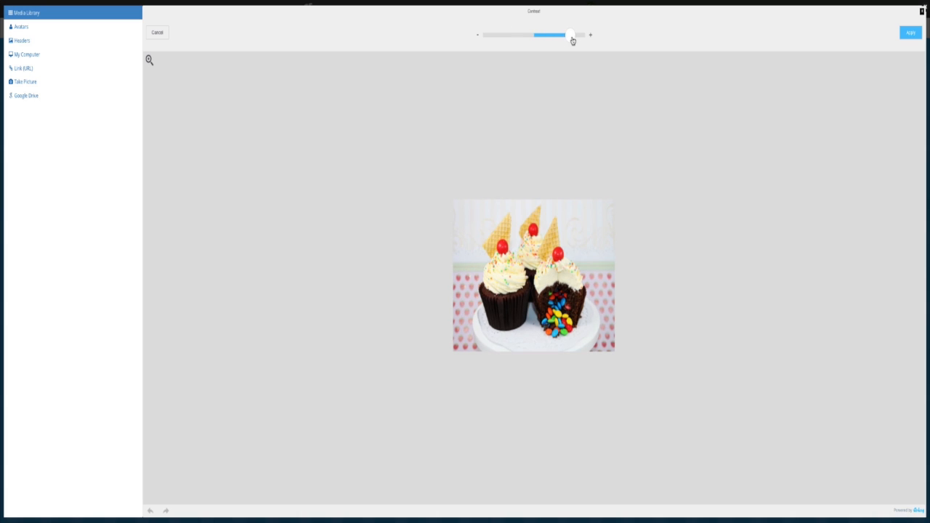
pyautogui.click(911, 33)
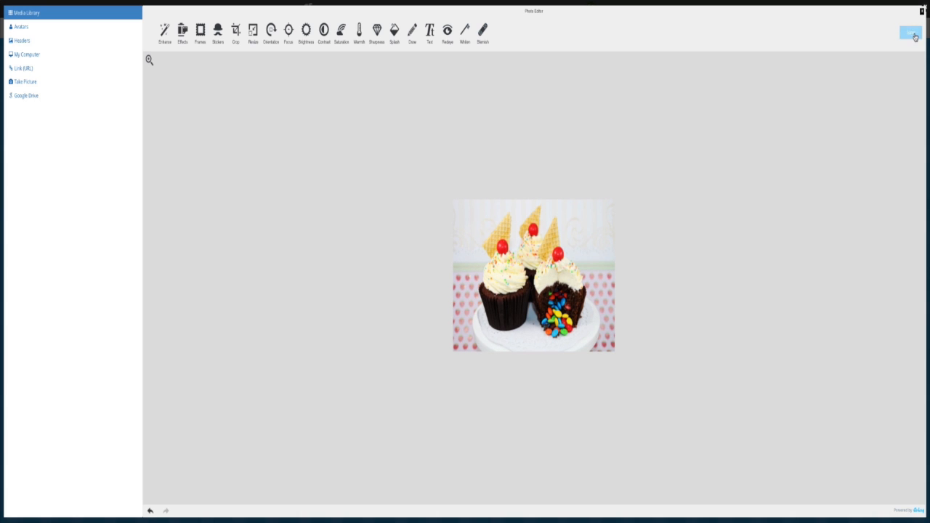
pyautogui.click(271, 29)
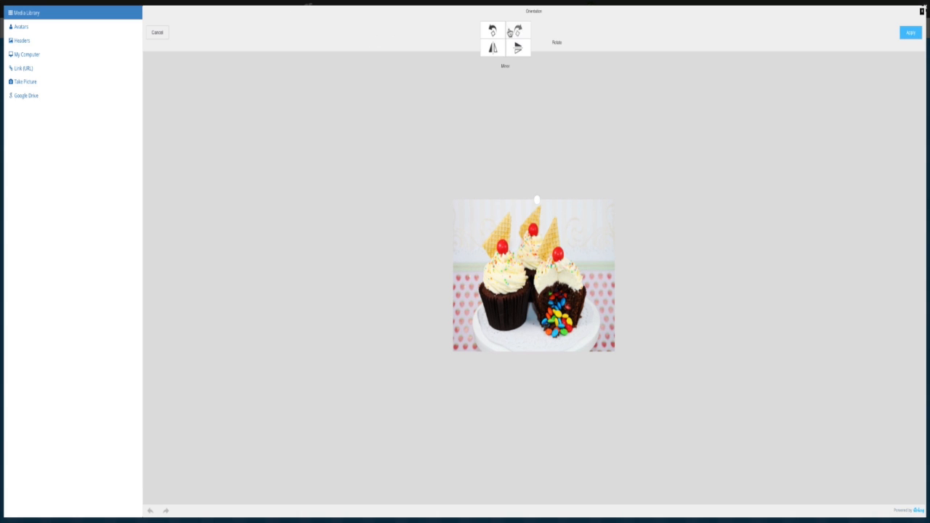
pyautogui.click(519, 30)
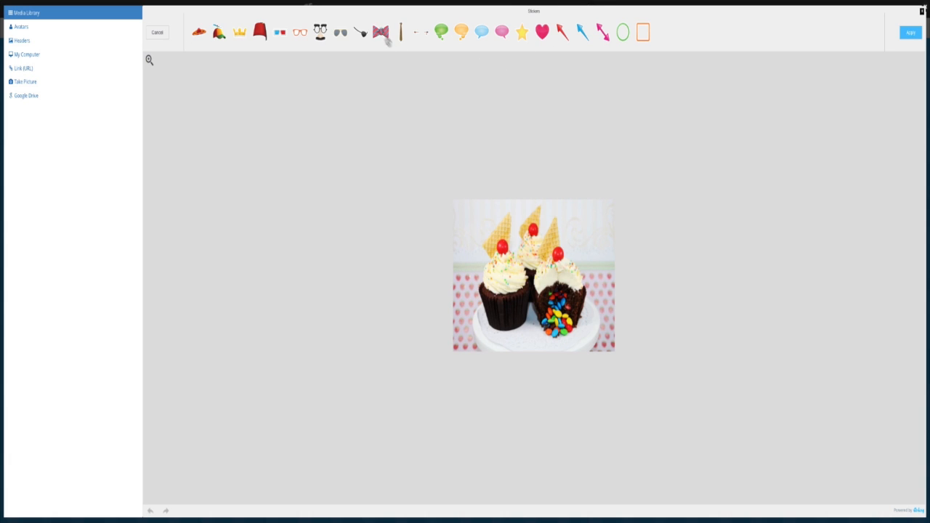
# Step: Place bow tie and green speech bubble stickers on the cupcake photo
pyautogui.click(380, 31)
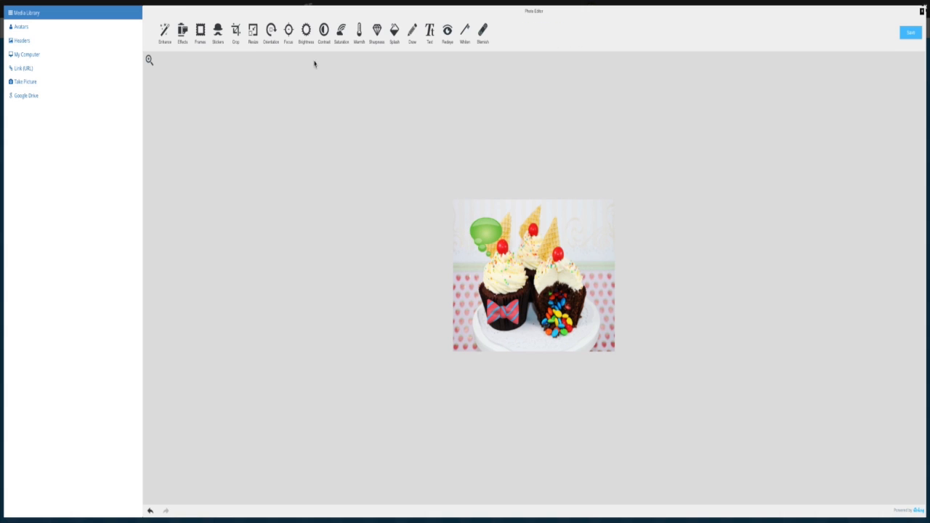
pyautogui.moveTo(316, 66)
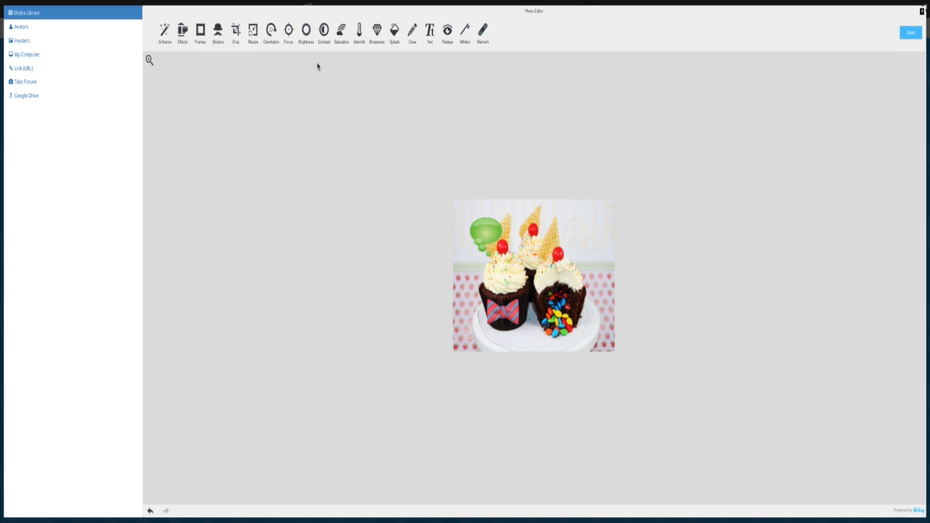
pyautogui.moveTo(523, 236)
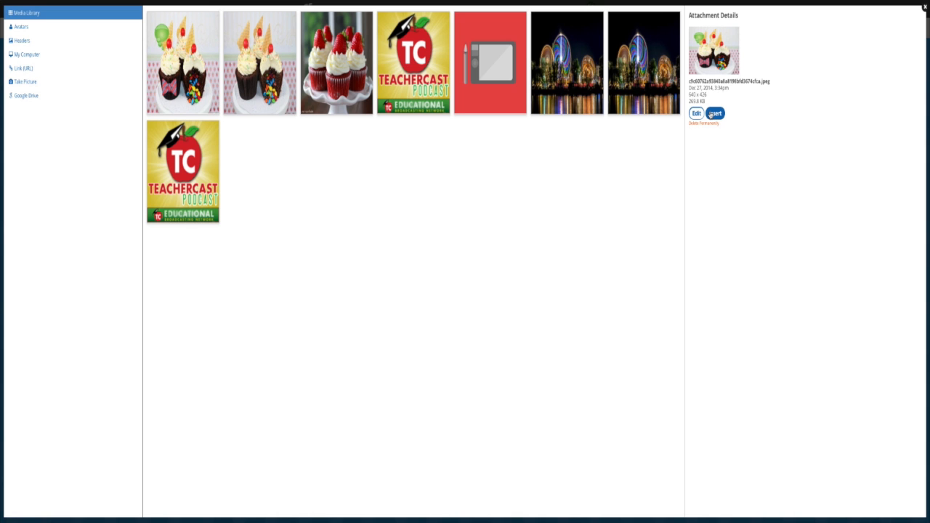
# Step: Insert the stickered cupcake photo from Attachment Details into the post body
pyautogui.click(715, 113)
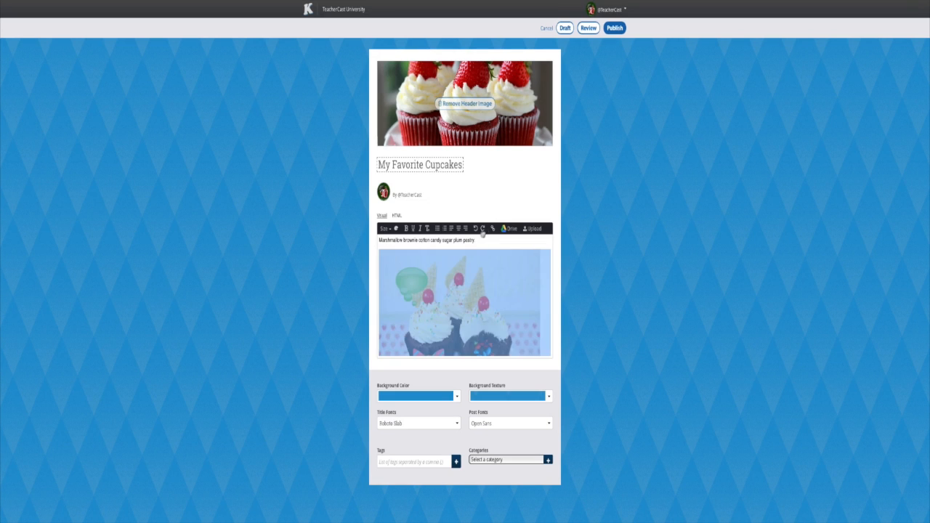
# Step: Begin a link in the post, typing 'www' as the URL
pyautogui.click(492, 228)
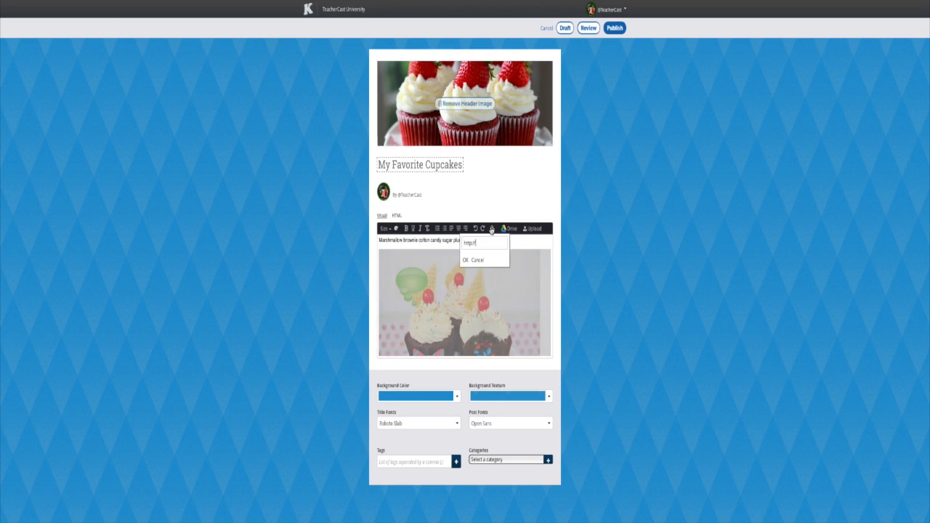
pyautogui.write('www')
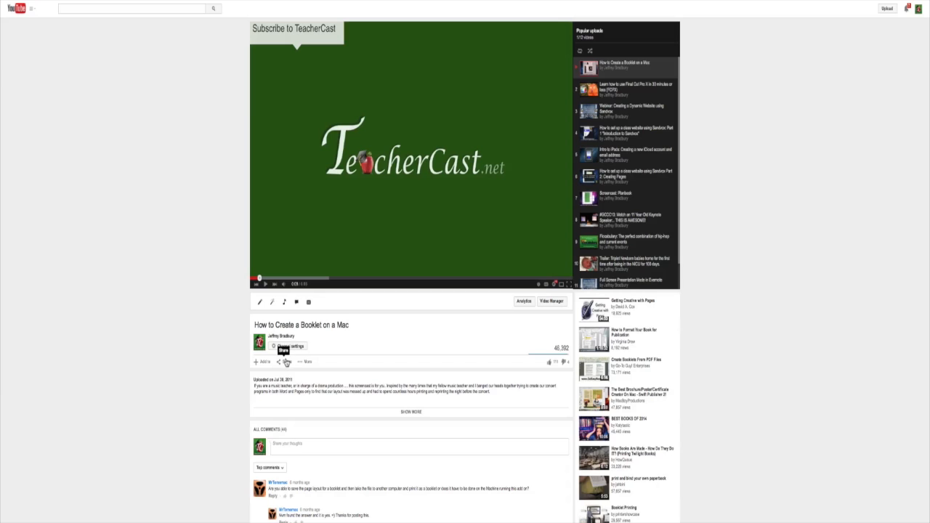
# Step: Get the booklet video's embed code with a custom width of 233
pyautogui.click(286, 362)
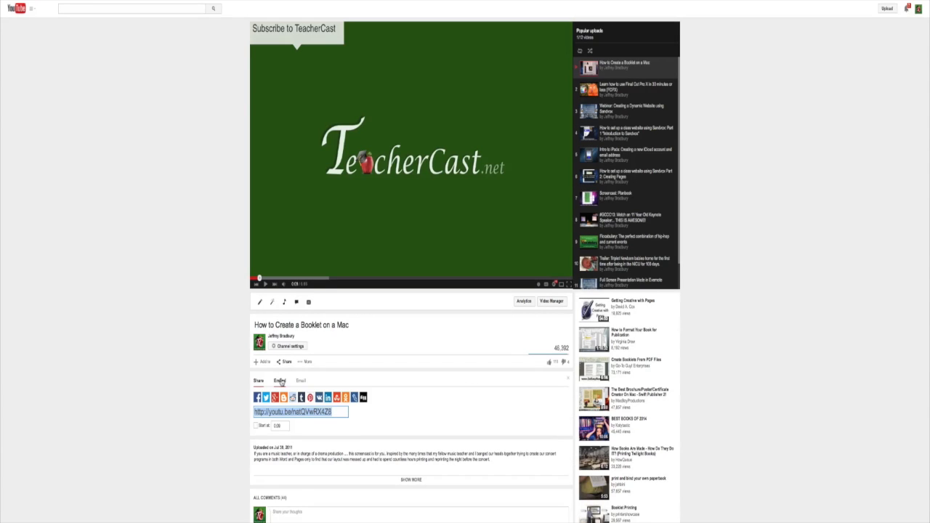
pyautogui.click(280, 381)
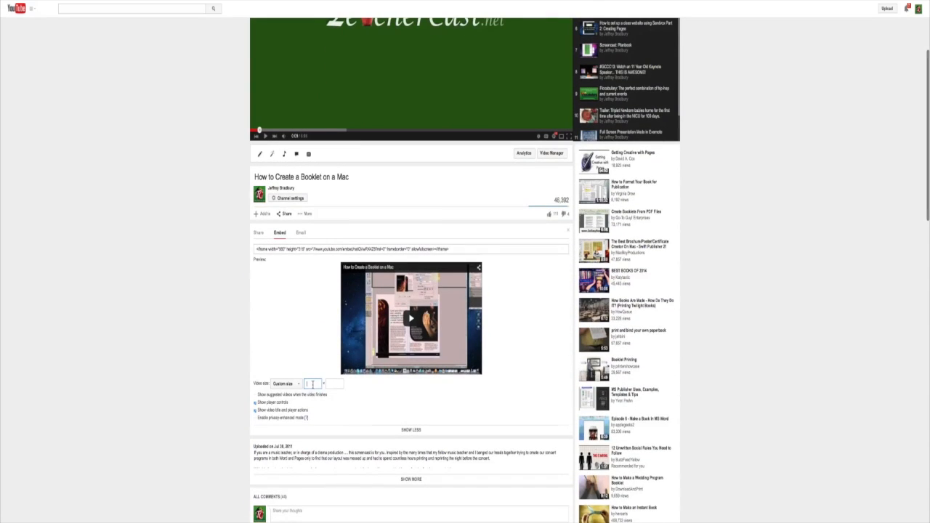
pyautogui.write('233')
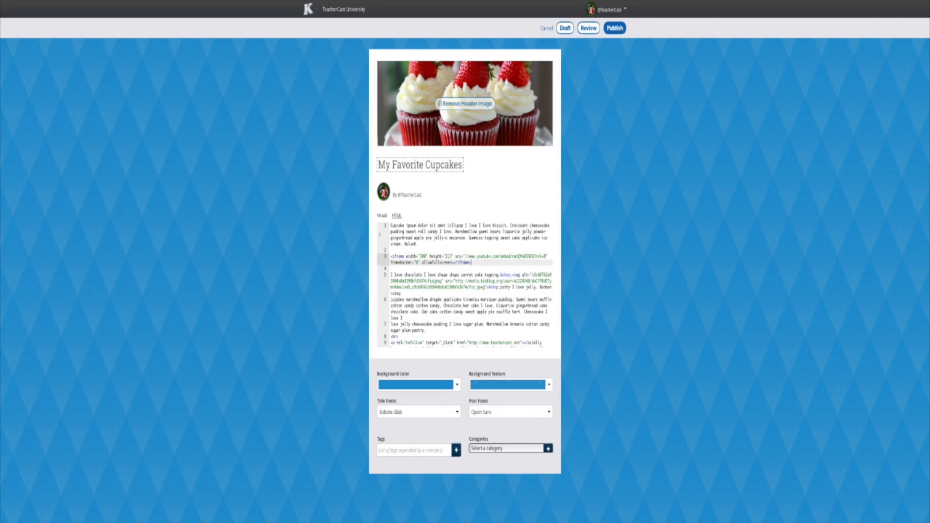
pyautogui.moveTo(397, 179)
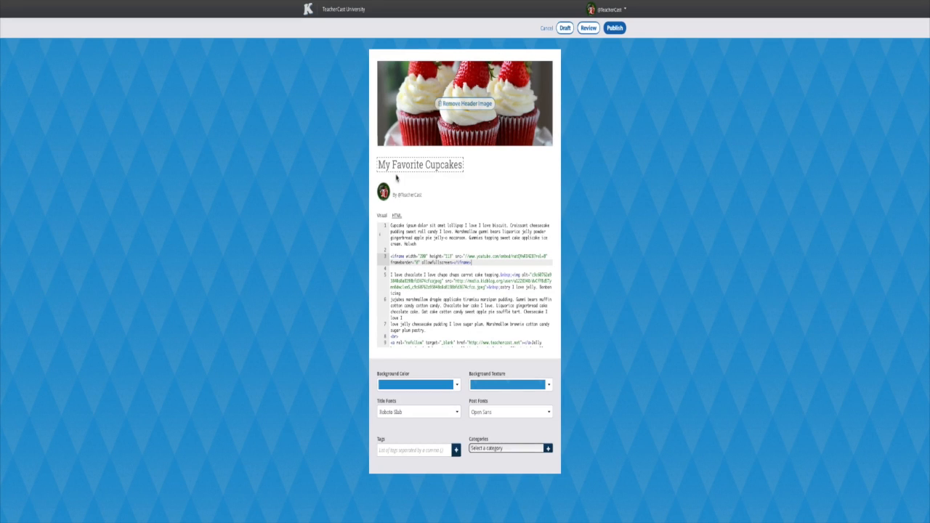
# Step: Return to the Visual view to show the embedded booklet video player
pyautogui.click(382, 215)
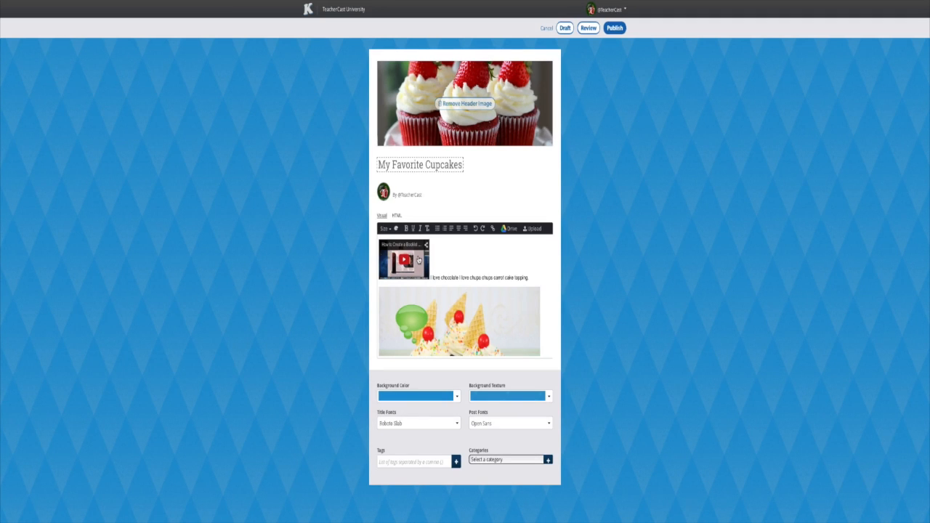
# Step: Submit the cupcake post for review and reopen it in the editor
pyautogui.click(565, 28)
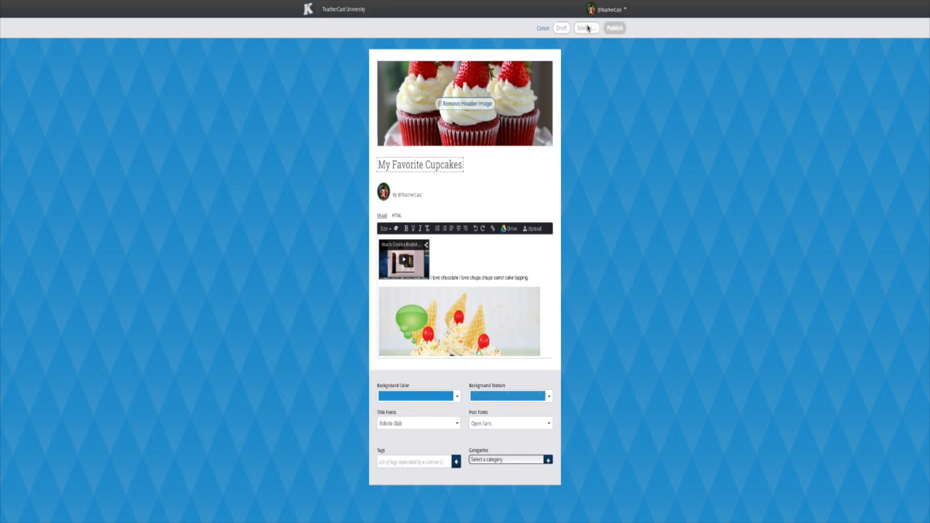
pyautogui.click(585, 28)
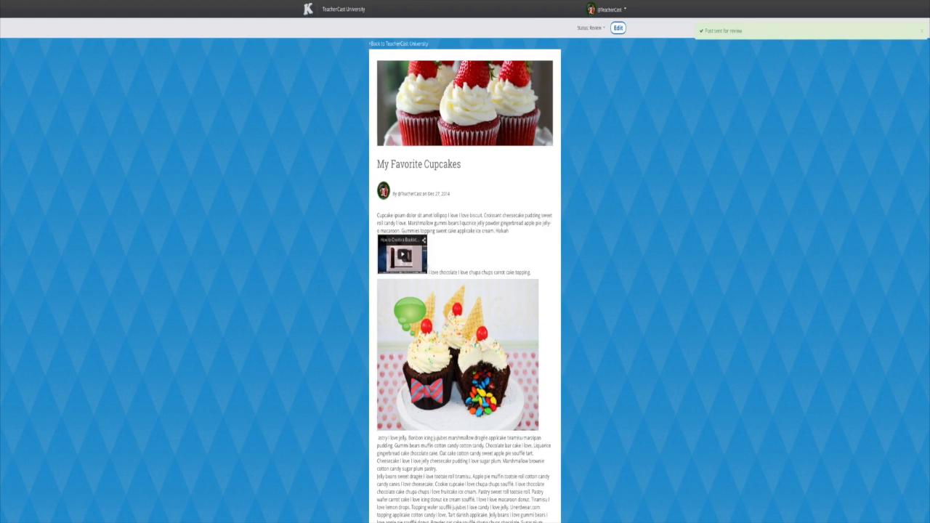
pyautogui.click(617, 28)
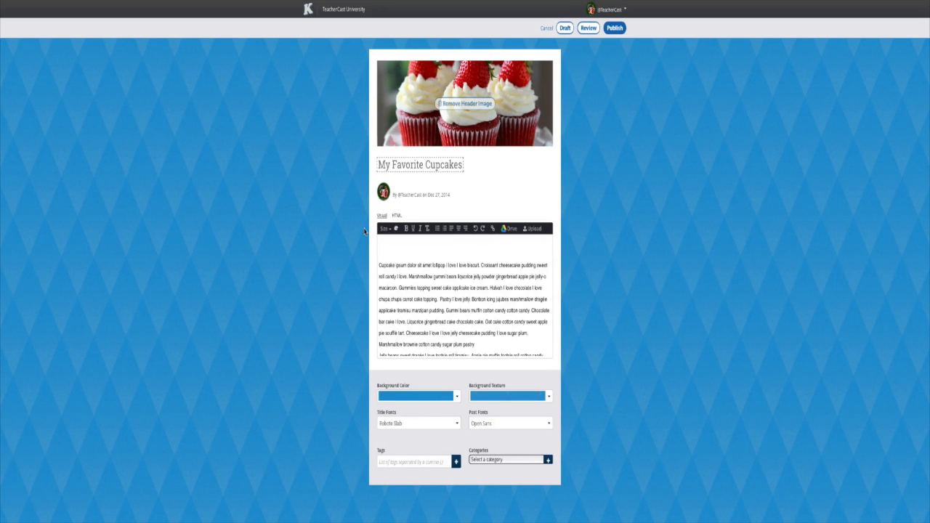
pyautogui.moveTo(820, 53)
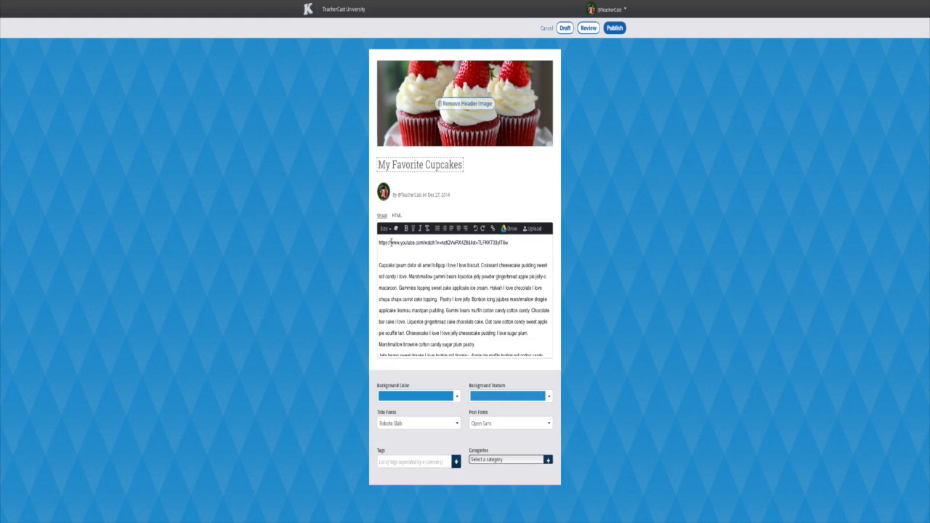
# Step: Resend the post, with the YouTube link on top, for review
pyautogui.click(565, 27)
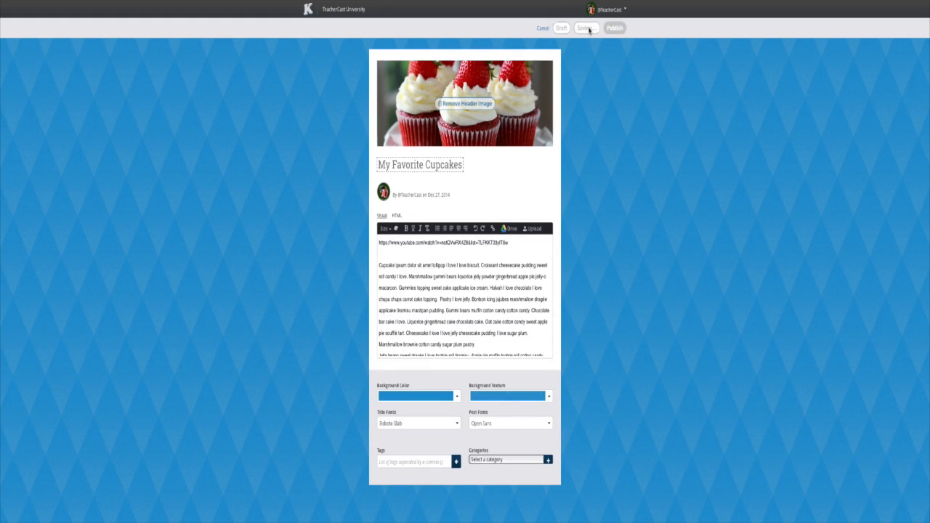
pyautogui.click(588, 28)
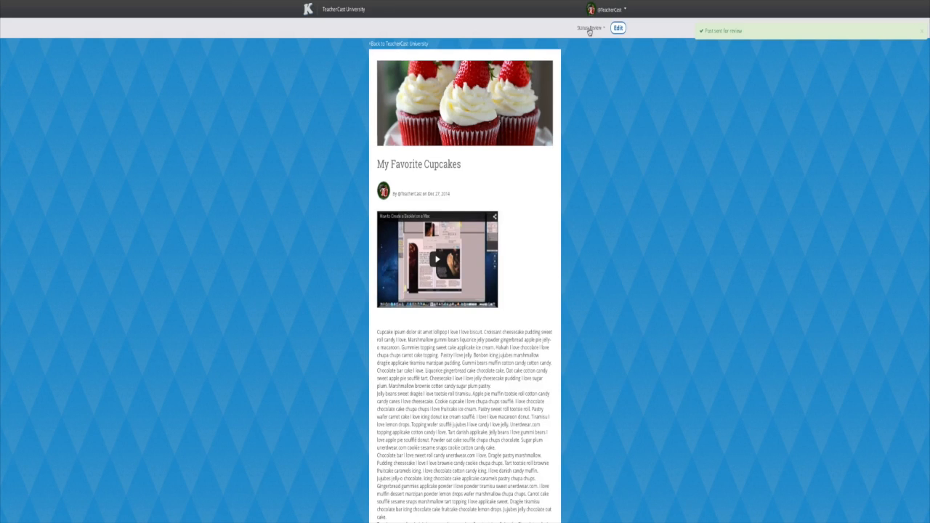